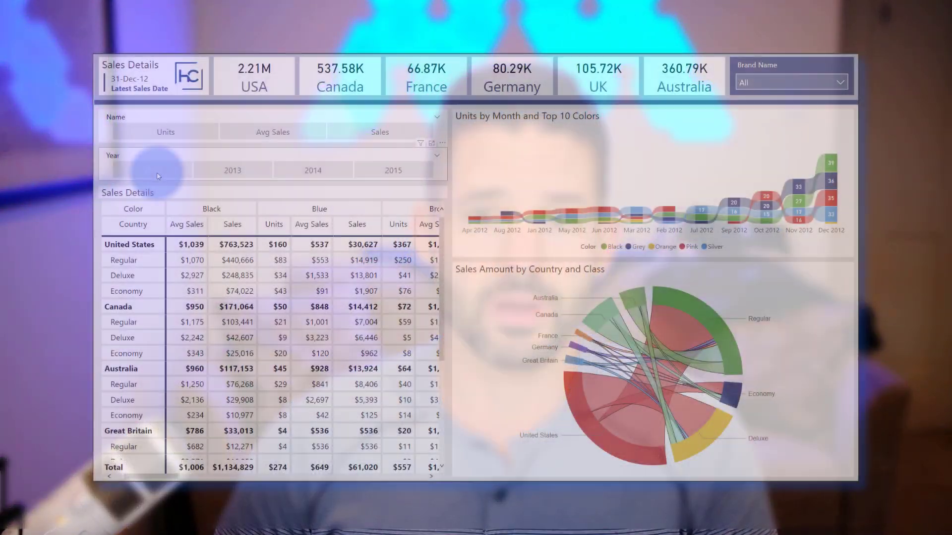
- Select 2014 in the Year slicer so the matrix shows PY Sales, YoY Sales and YoY Sales %
left_click(312, 169)
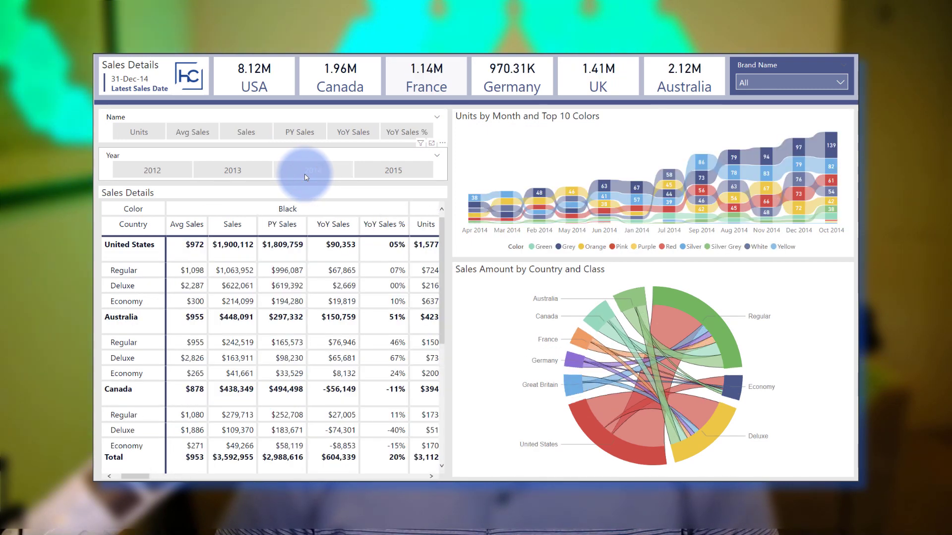
left_click(312, 169)
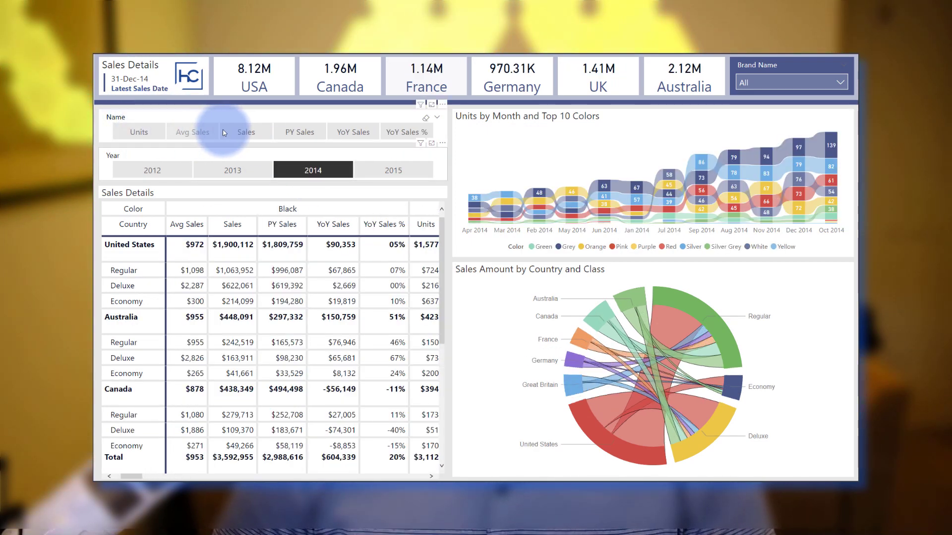
left_click(139, 132)
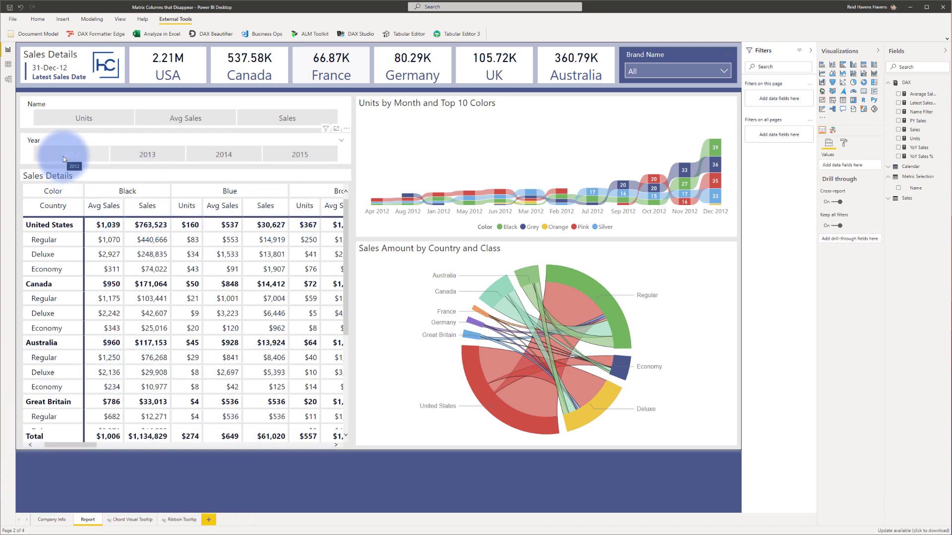
left_click(71, 154)
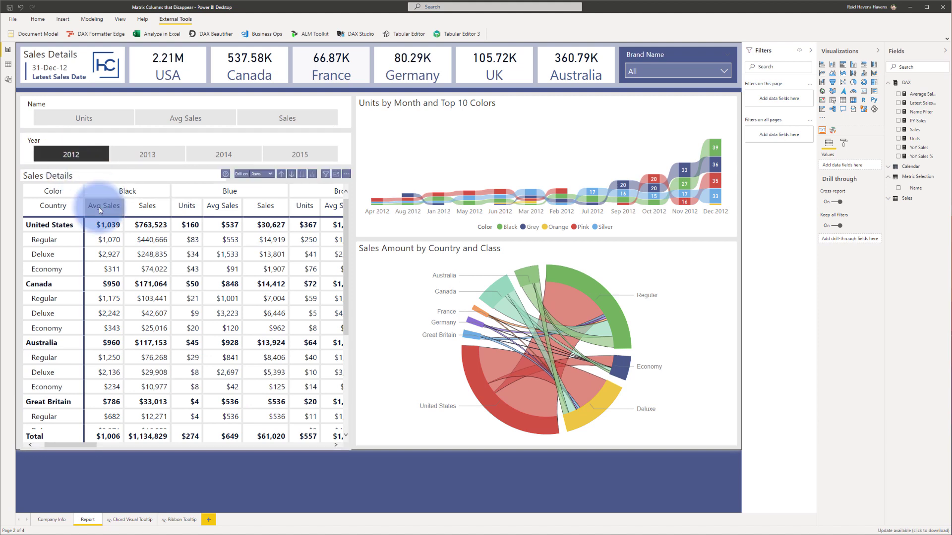
left_click(147, 154)
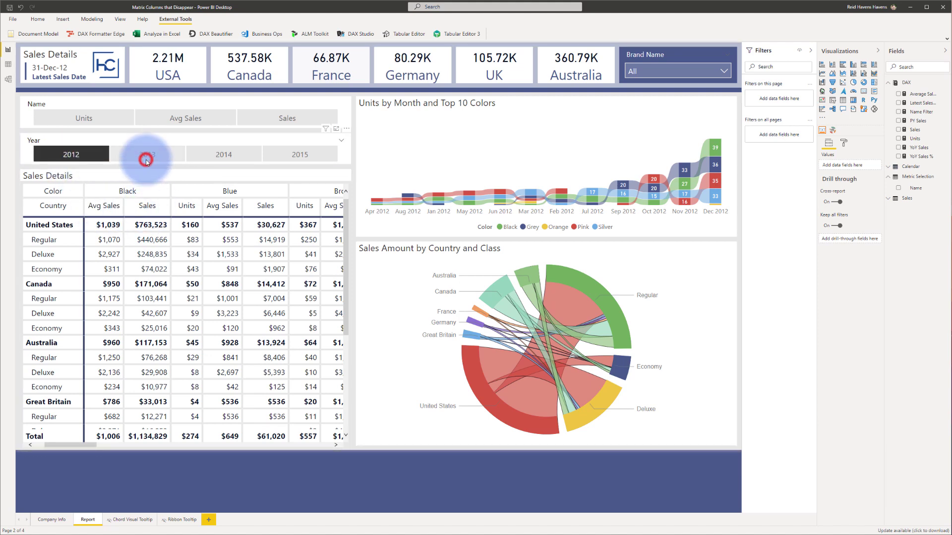
left_click(147, 153)
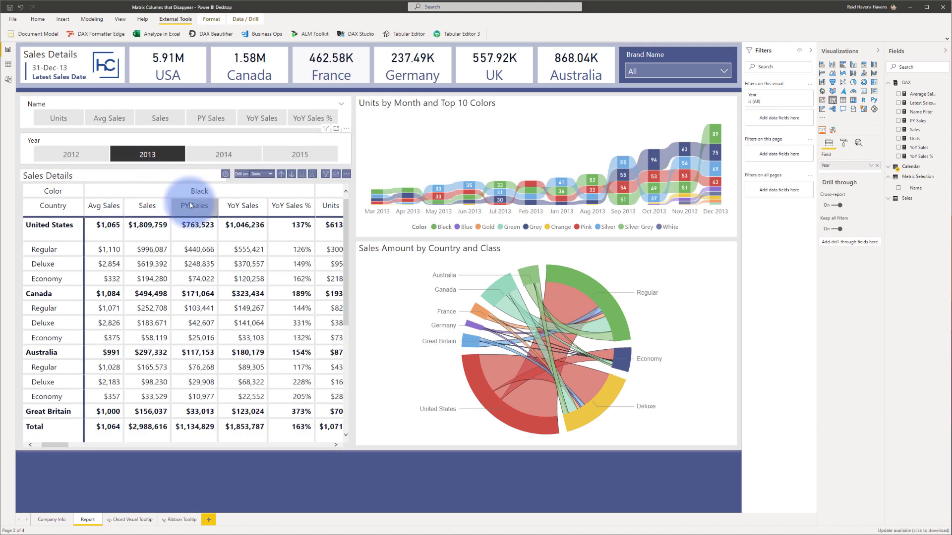
mouse_move(242, 207)
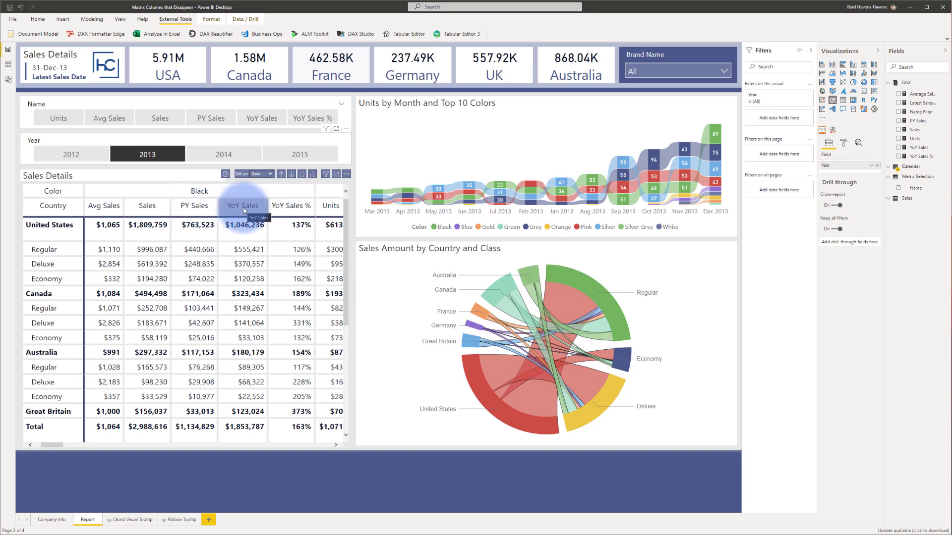
mouse_move(292, 205)
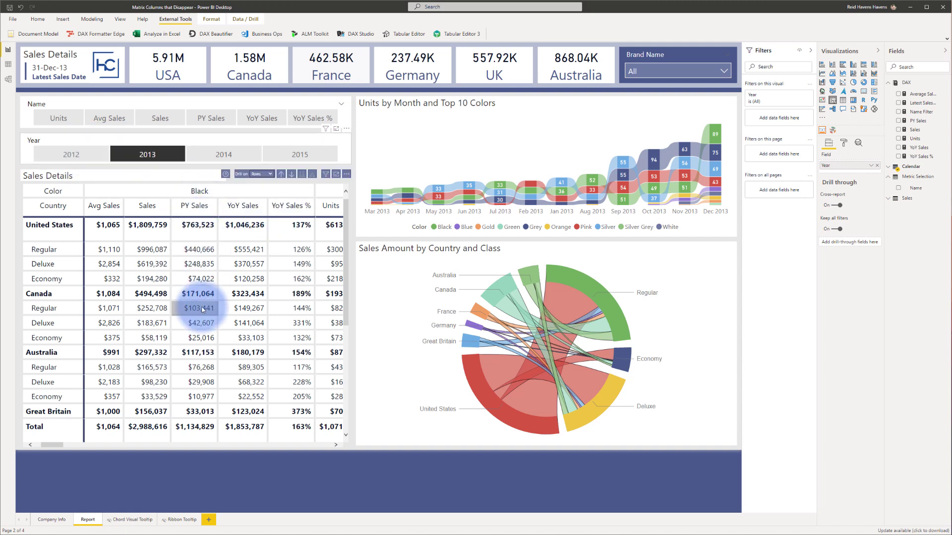
left_click(70, 155)
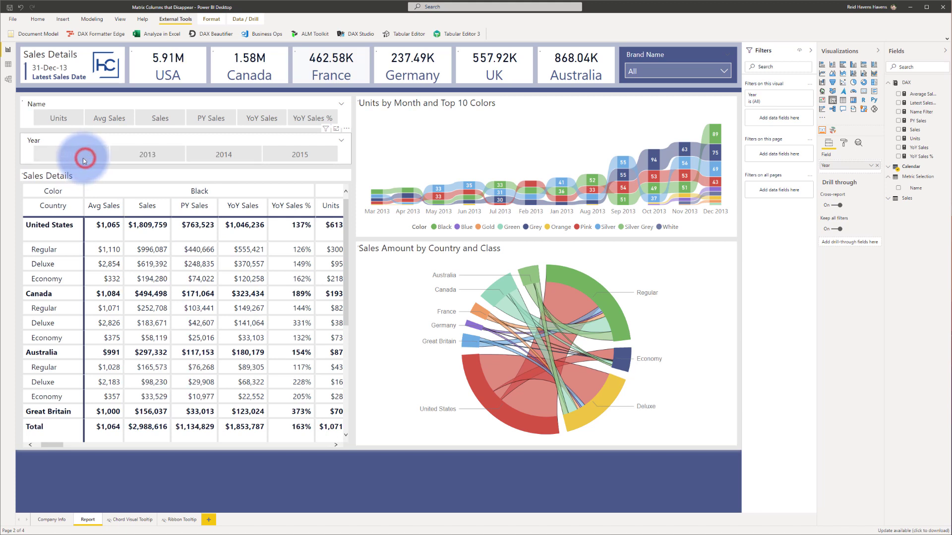
left_click(70, 154)
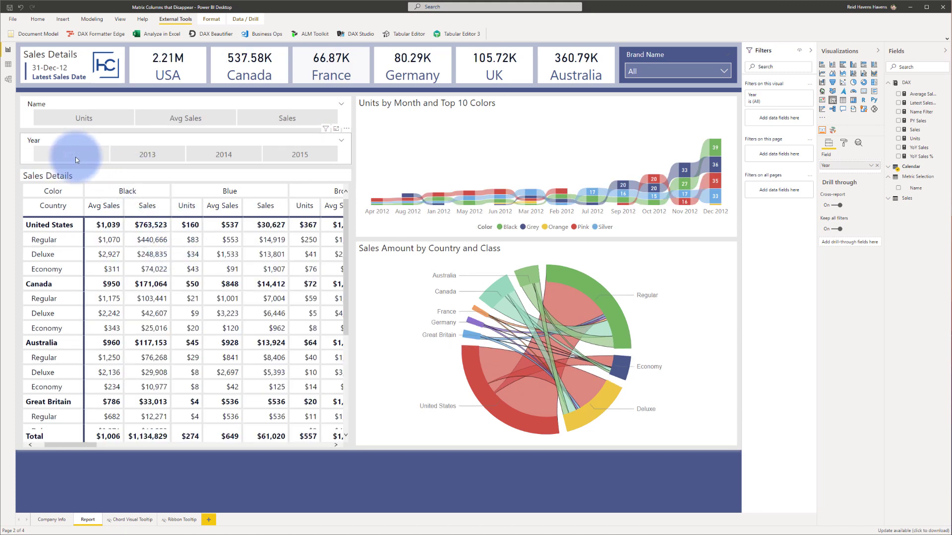
- Filter to 2014, limit the matrix to Units, then to only Avg Sales per colour
left_click(223, 154)
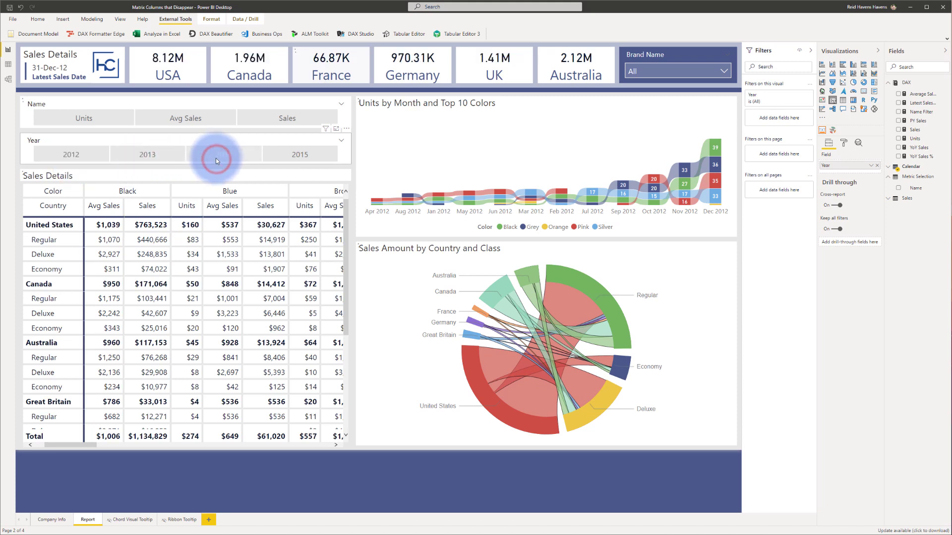
left_click(223, 155)
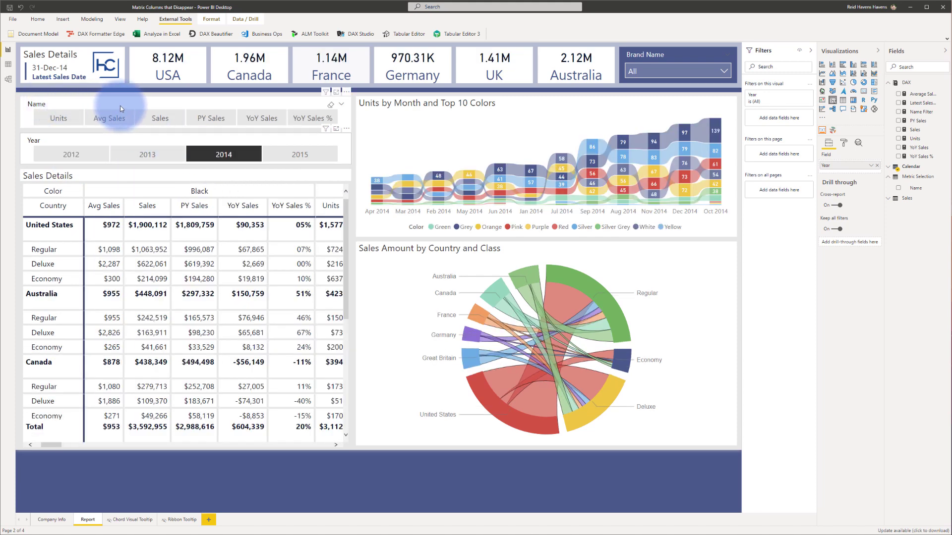
mouse_move(210, 118)
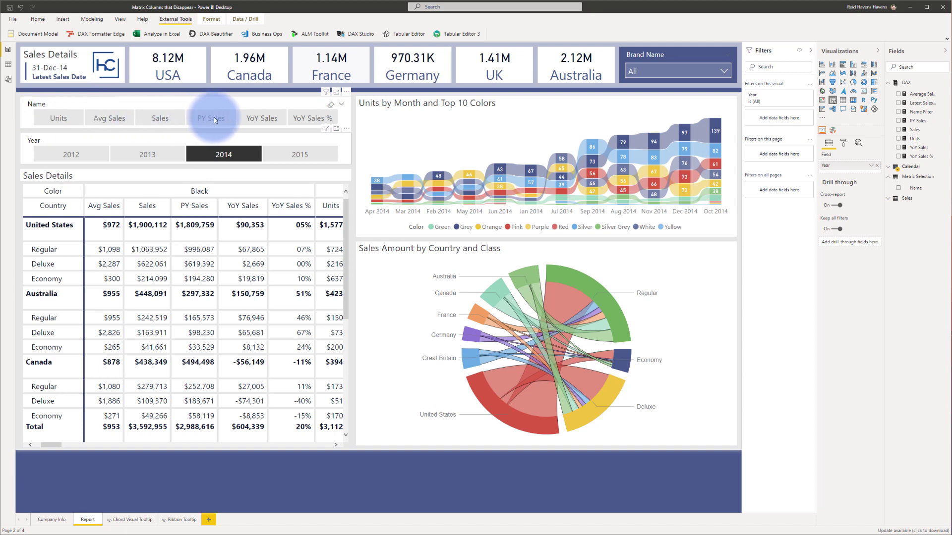
left_click(223, 155)
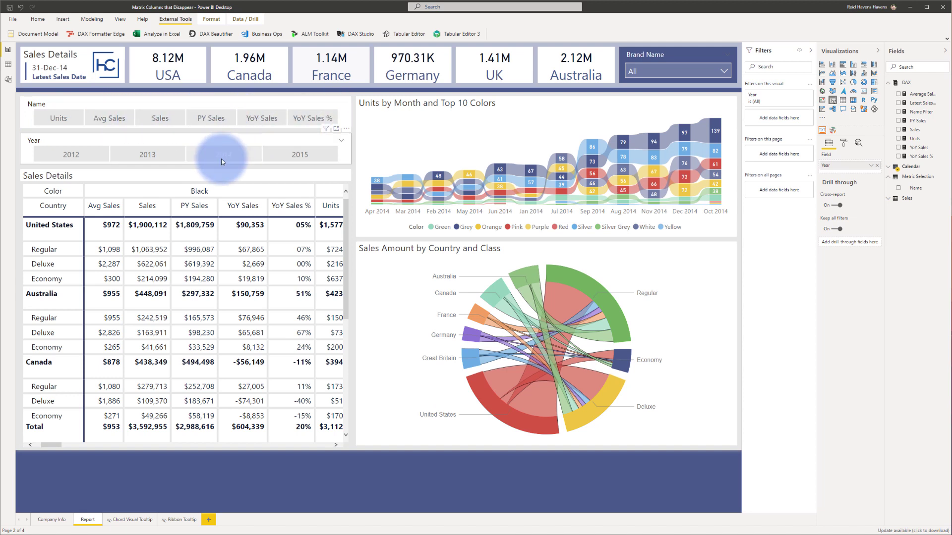
left_click(223, 155)
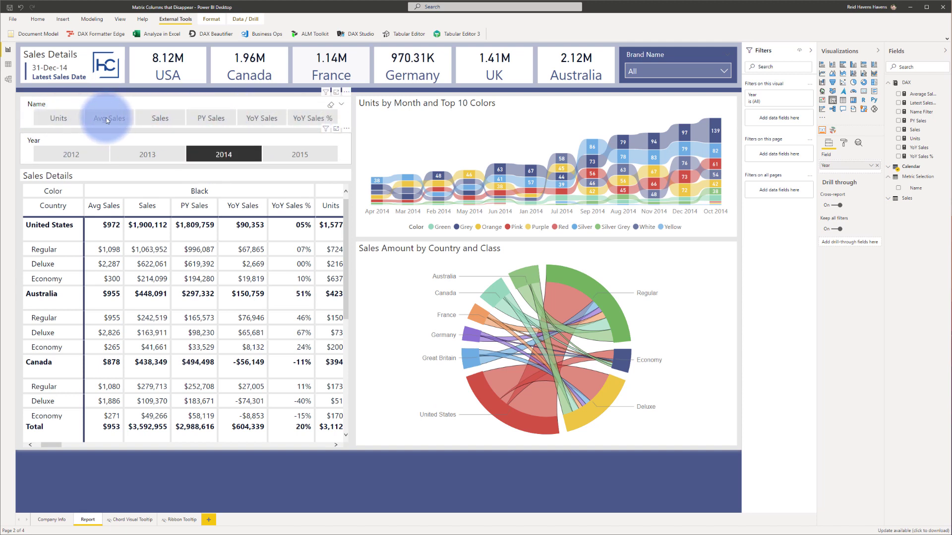
mouse_move(104, 98)
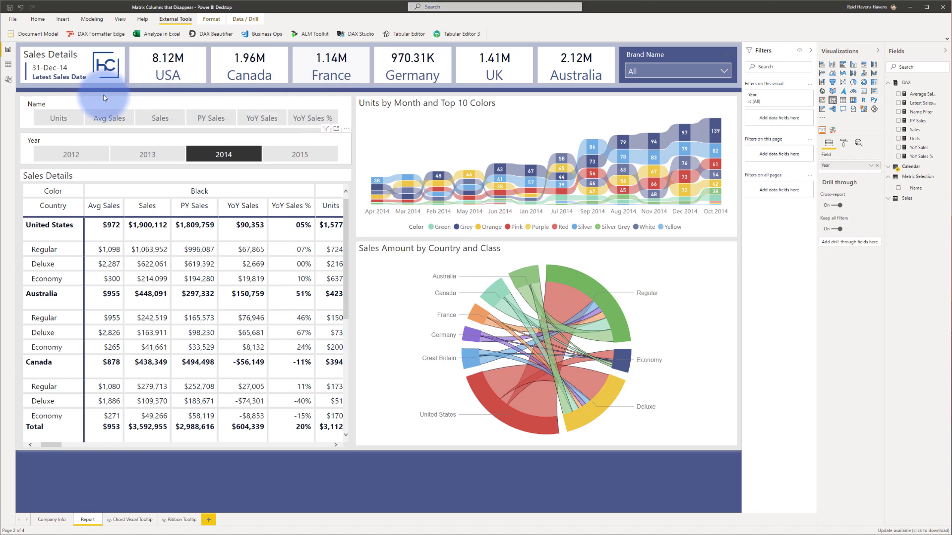
left_click(59, 117)
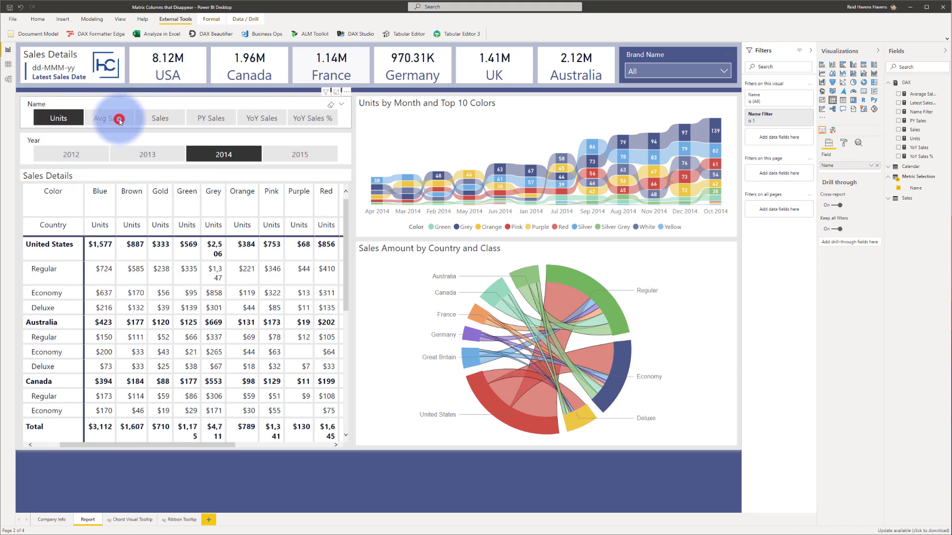
left_click(109, 118)
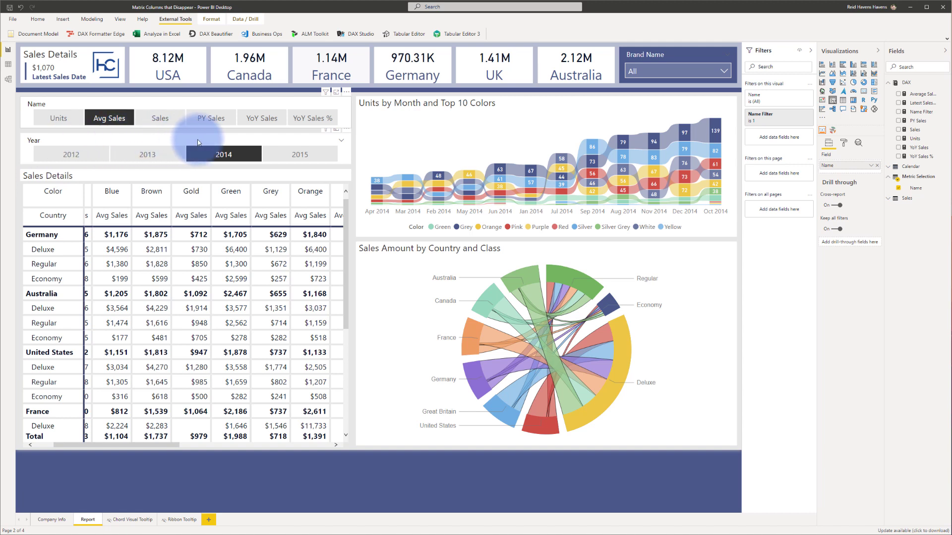
mouse_move(69, 154)
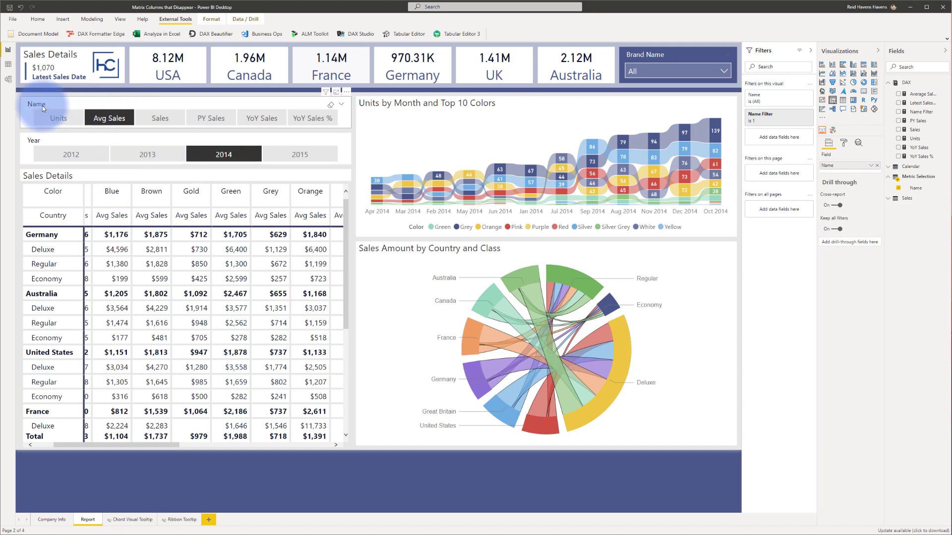
mouse_move(128, 102)
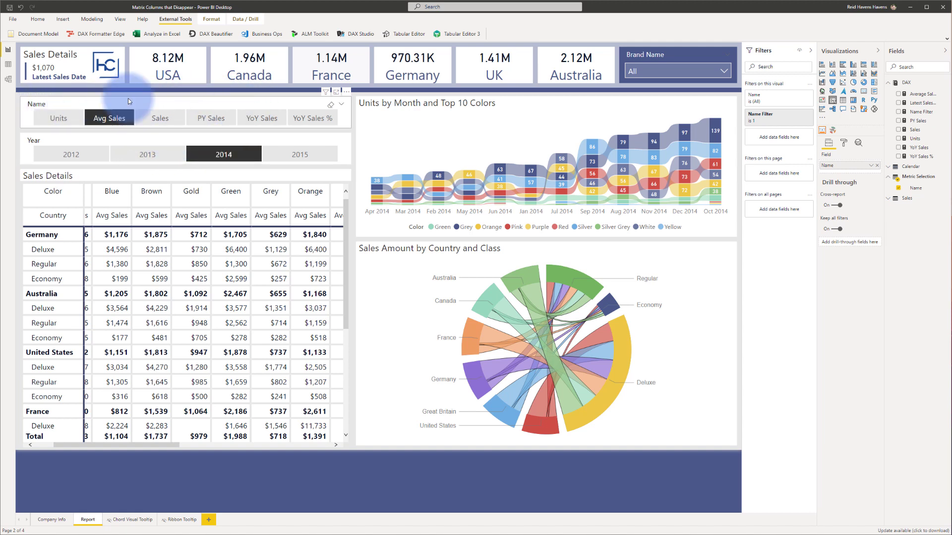
mouse_move(260, 118)
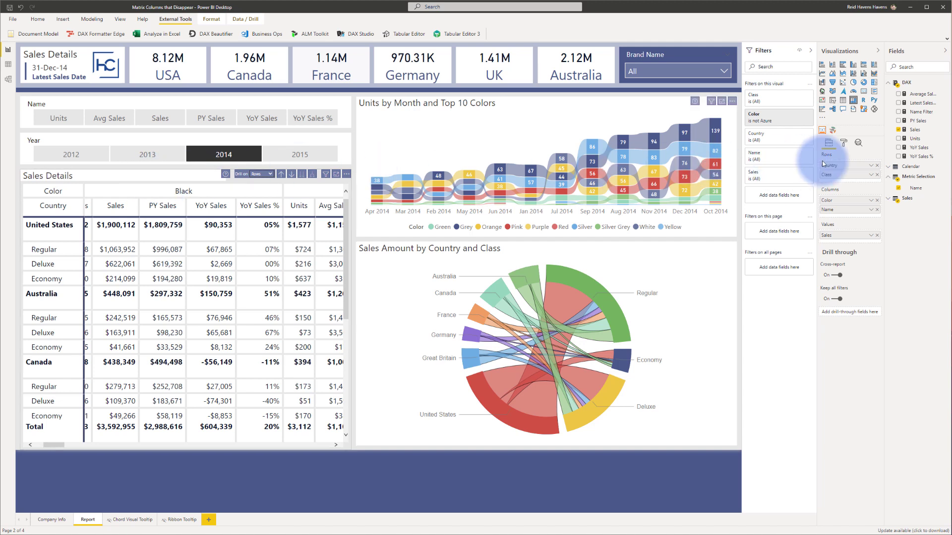
mouse_move(857, 162)
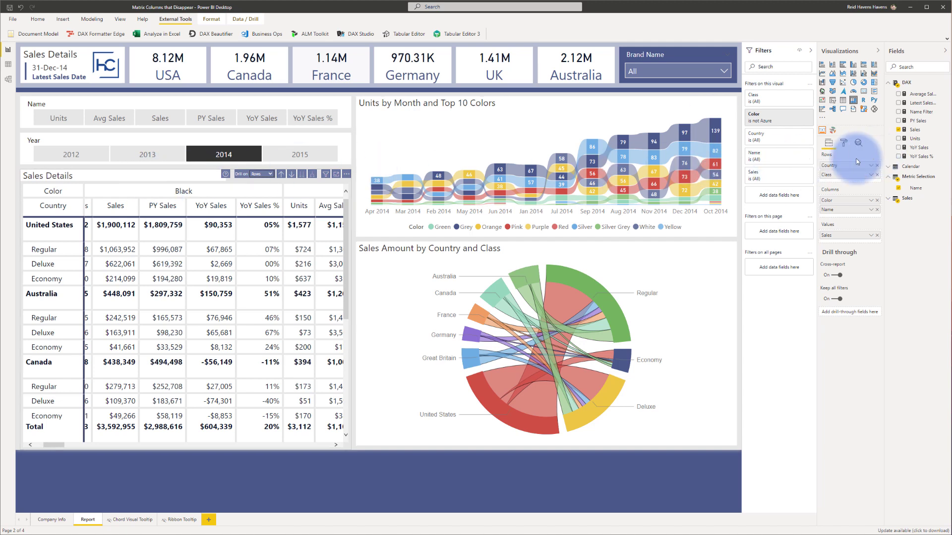
mouse_move(834, 187)
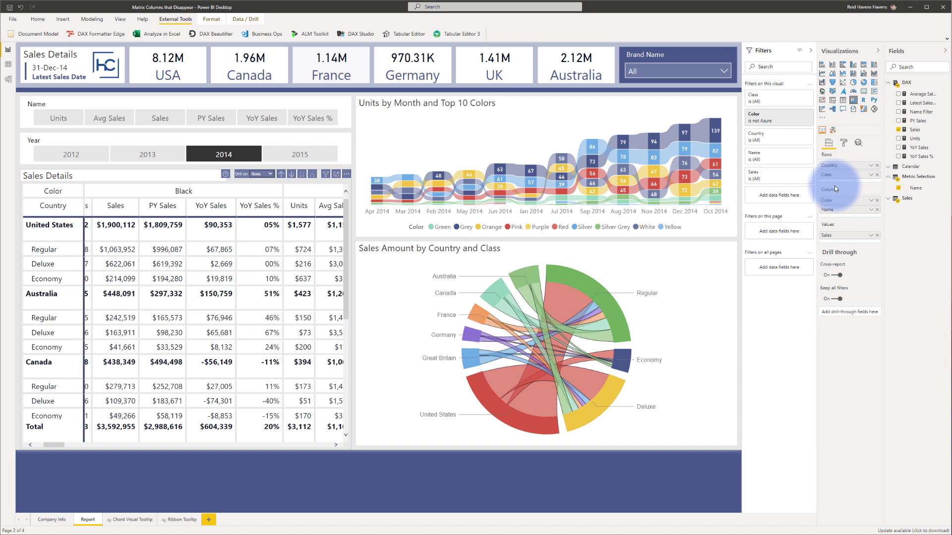
mouse_move(823, 244)
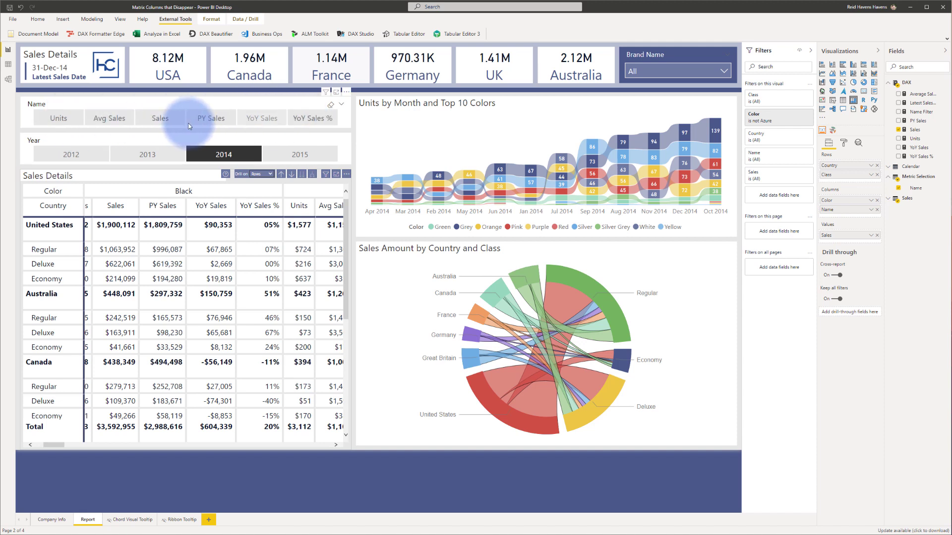
mouse_move(311, 118)
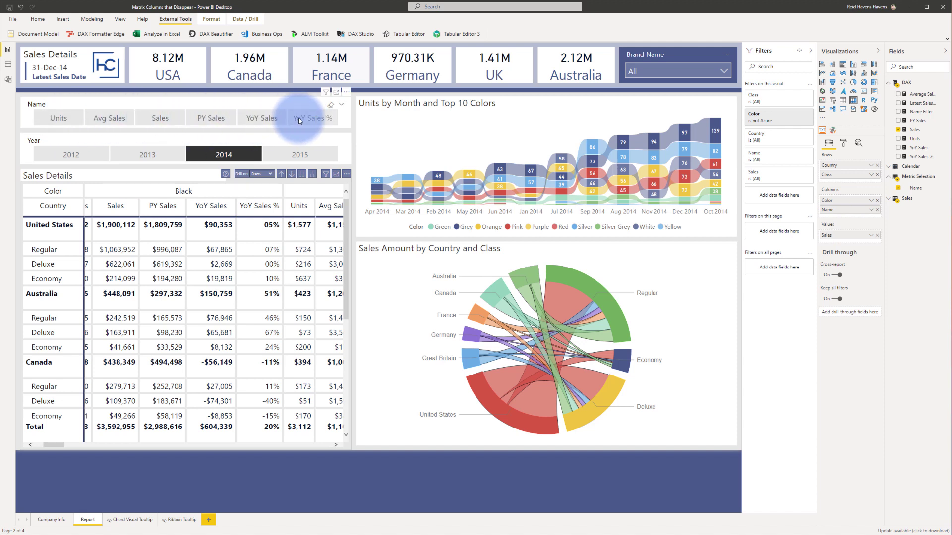
mouse_move(815, 212)
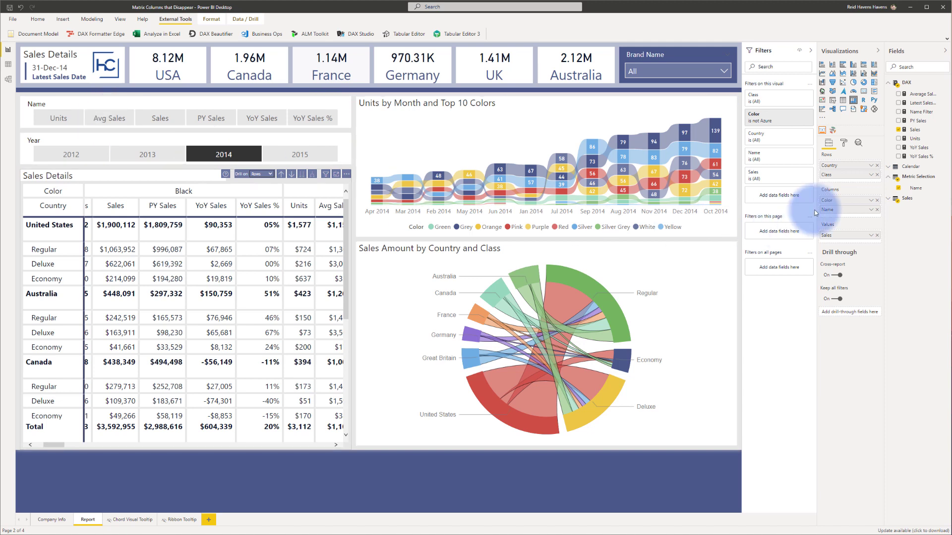
mouse_move(827, 210)
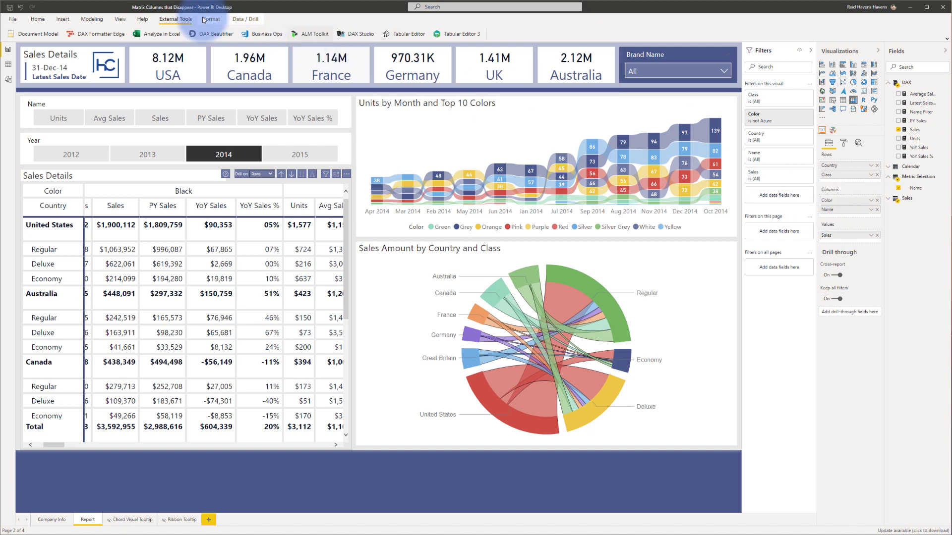
mouse_move(457, 37)
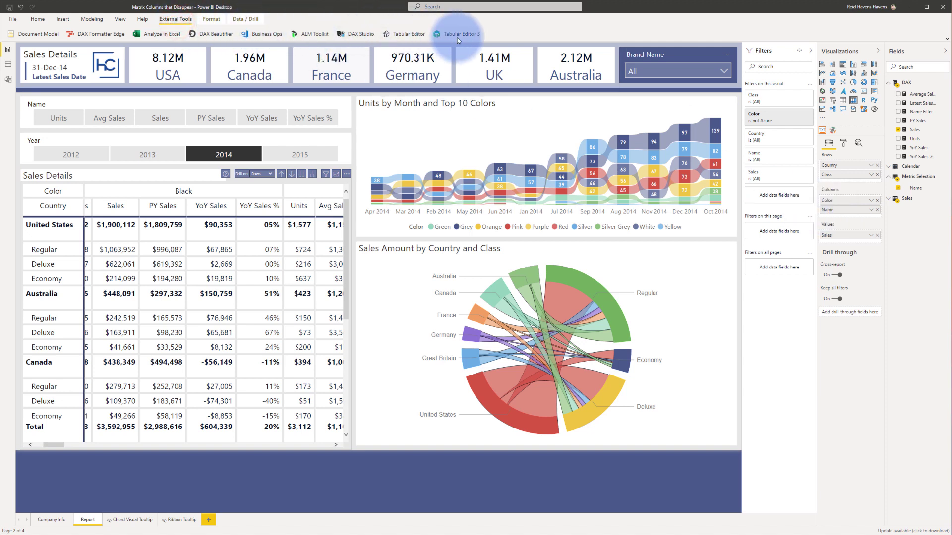
- Launch Tabular Editor 3 on the report's data model from External Tools
left_click(460, 33)
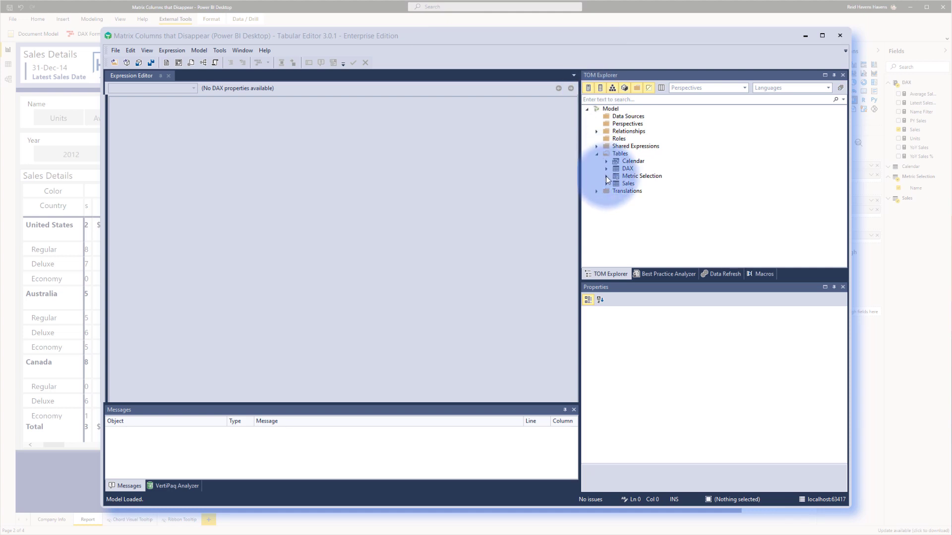
- Expand Metric Selection's calculation items, review the Units expression, then show the Sales item's SWITCH expression
left_click(641, 176)
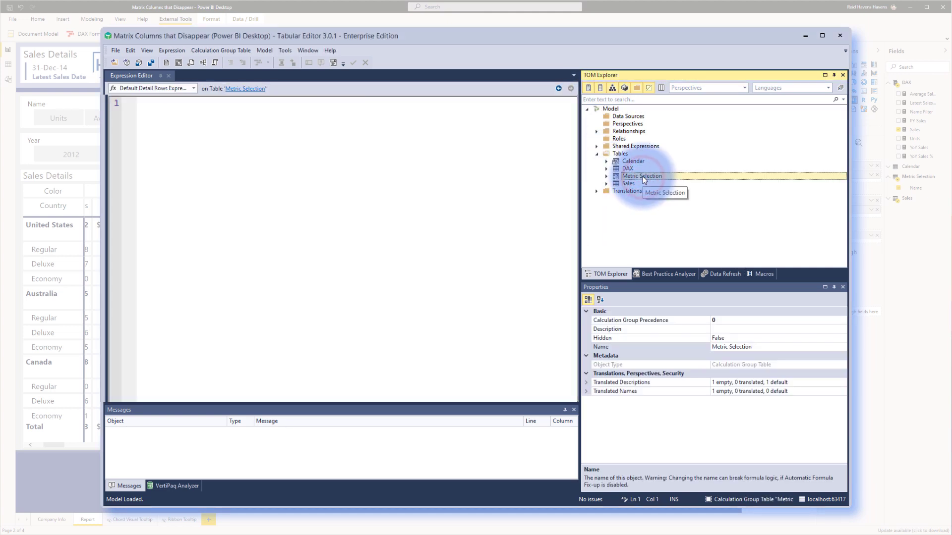
mouse_move(626, 177)
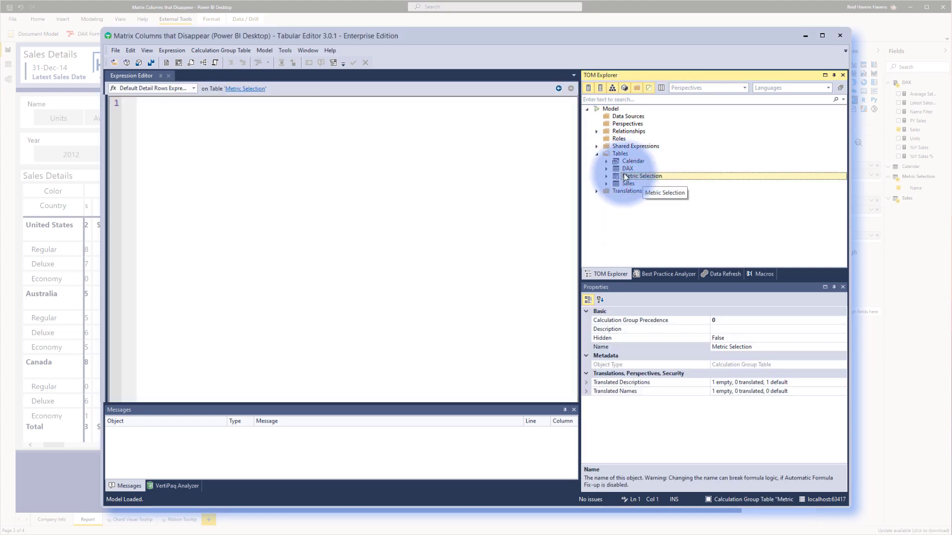
left_click(607, 176)
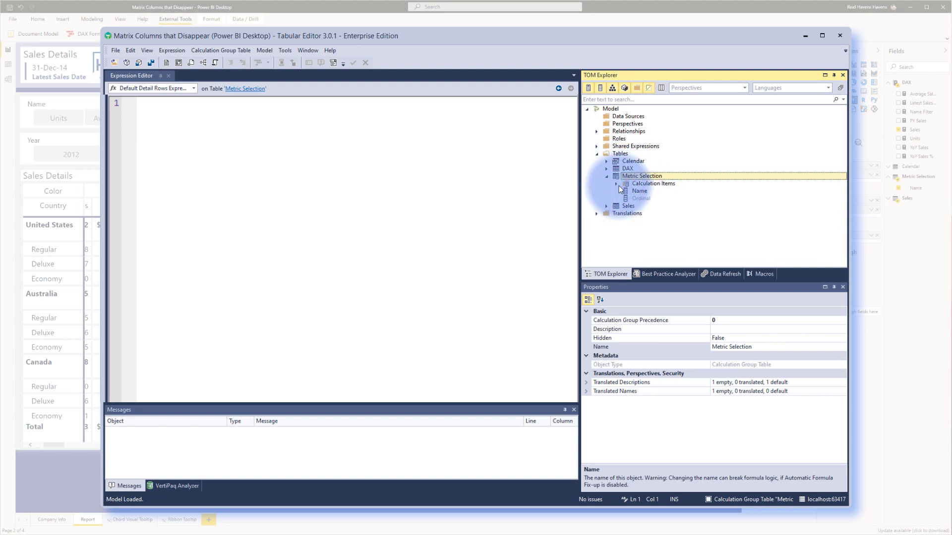
left_click(616, 184)
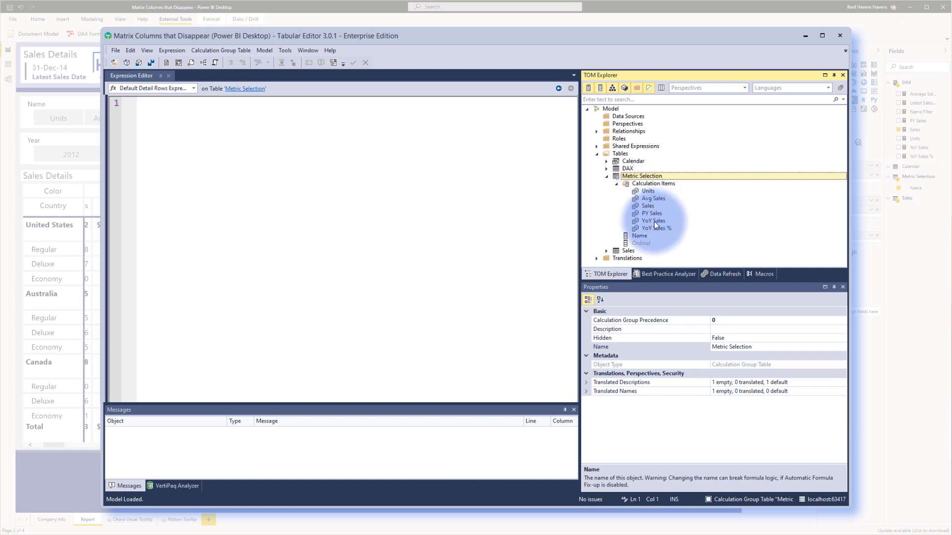
mouse_move(663, 235)
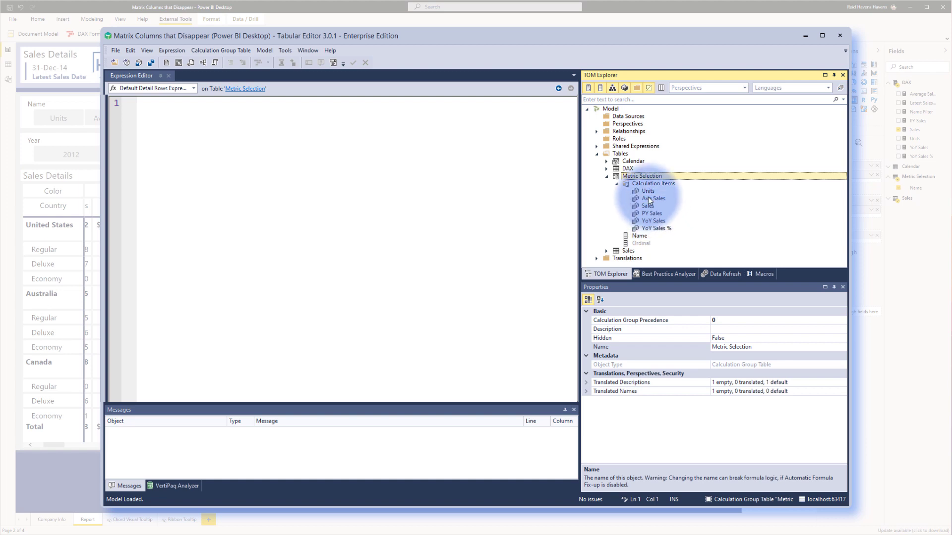
left_click(648, 190)
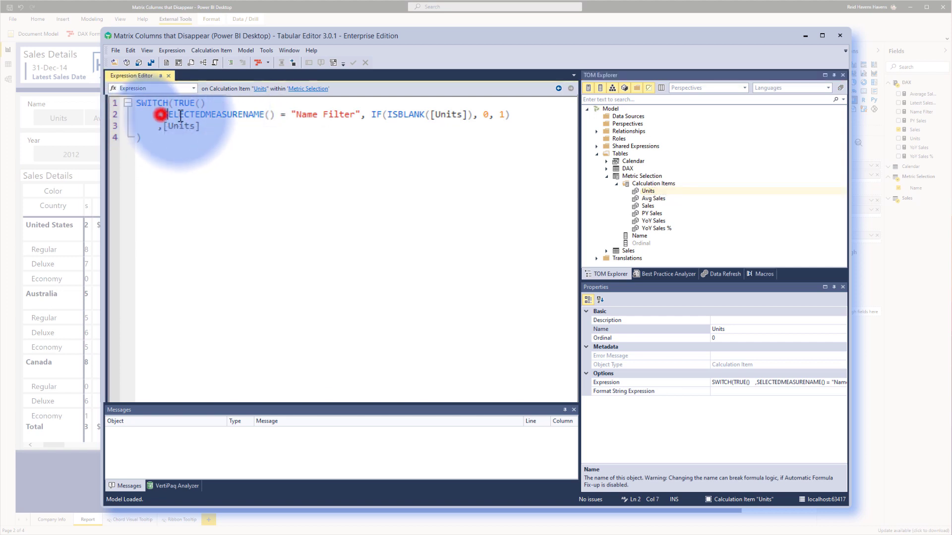
left_click(512, 114)
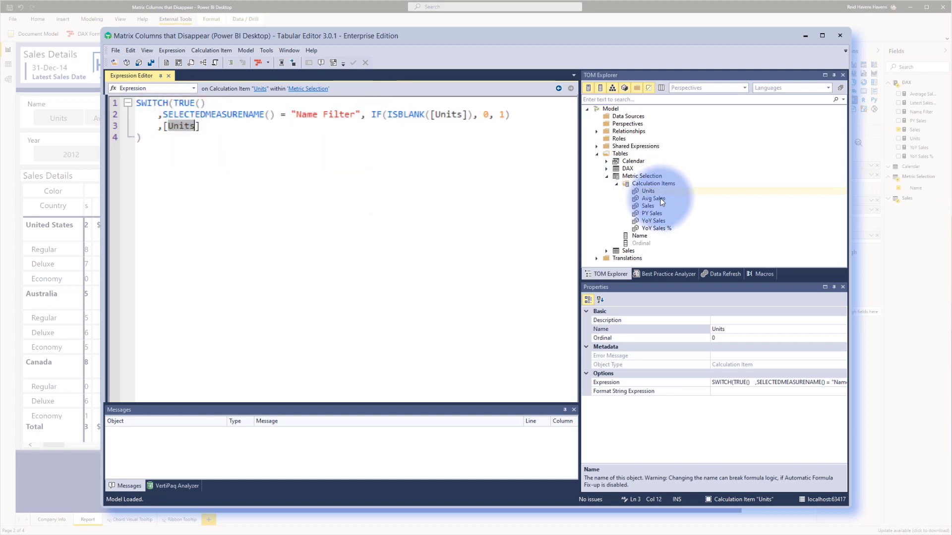
left_click(647, 207)
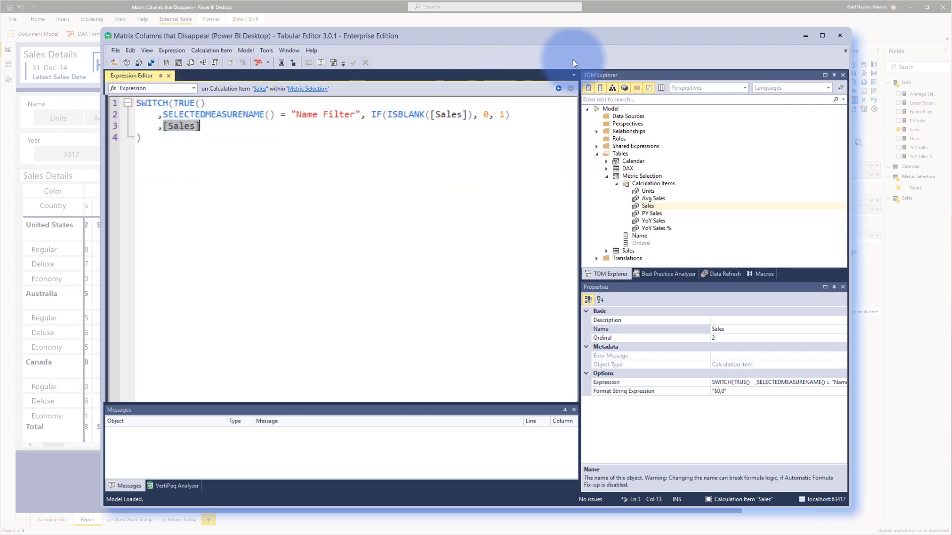
- Switch back to the Power BI report showing the 2014 matrix with all six metric columns
left_click(839, 35)
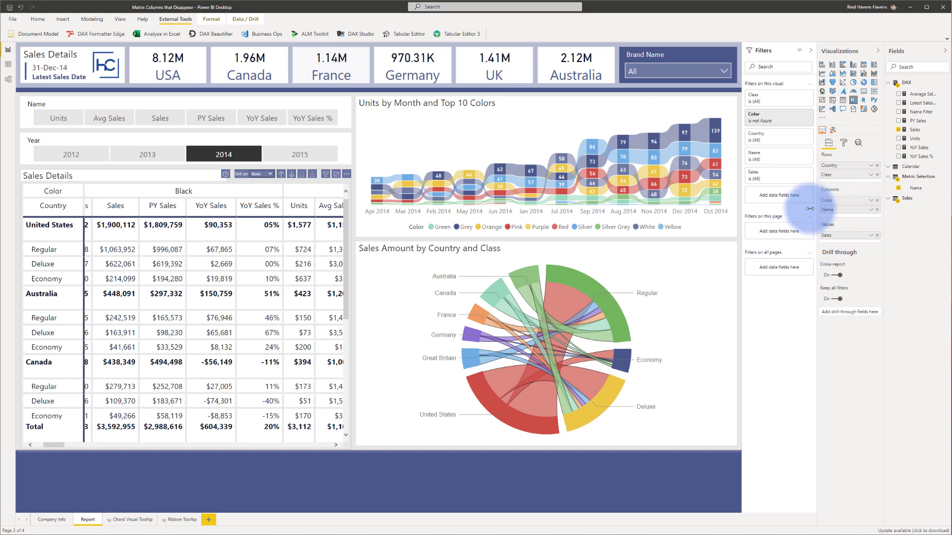
mouse_move(810, 226)
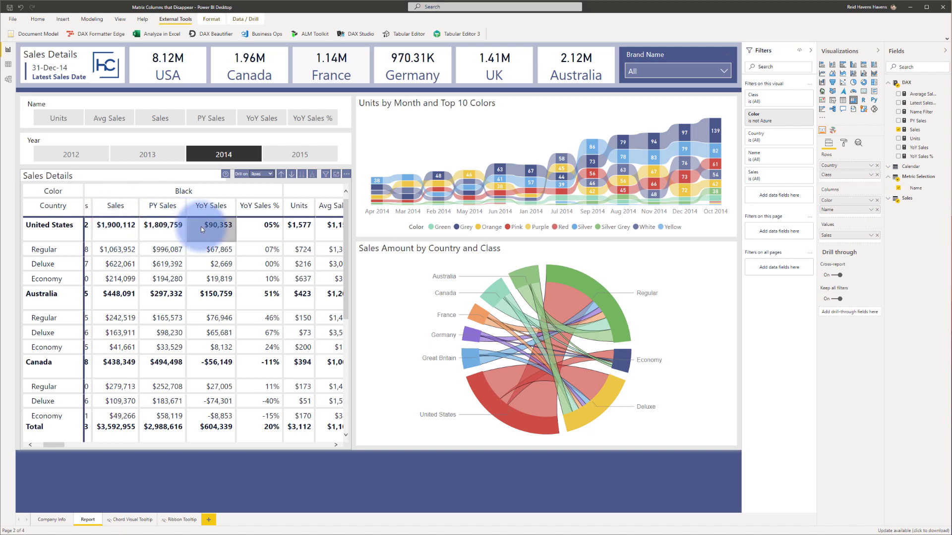
mouse_move(249, 234)
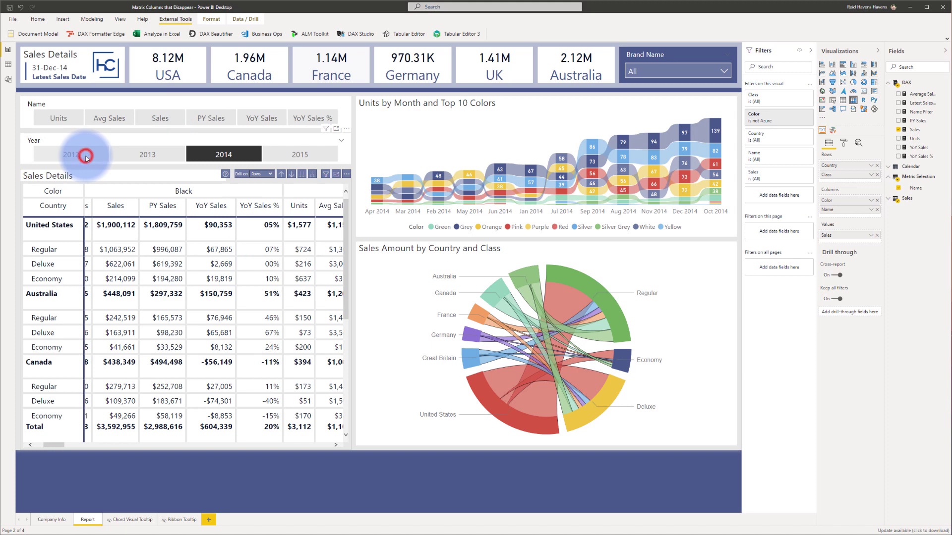
- Filter the report to 2012, then bring up the Name Filter measure definition
left_click(69, 153)
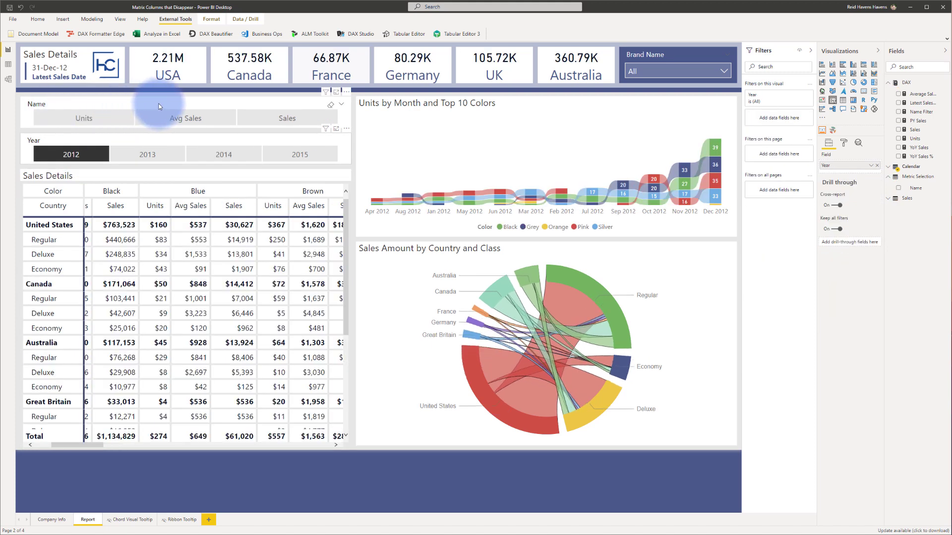
mouse_move(302, 105)
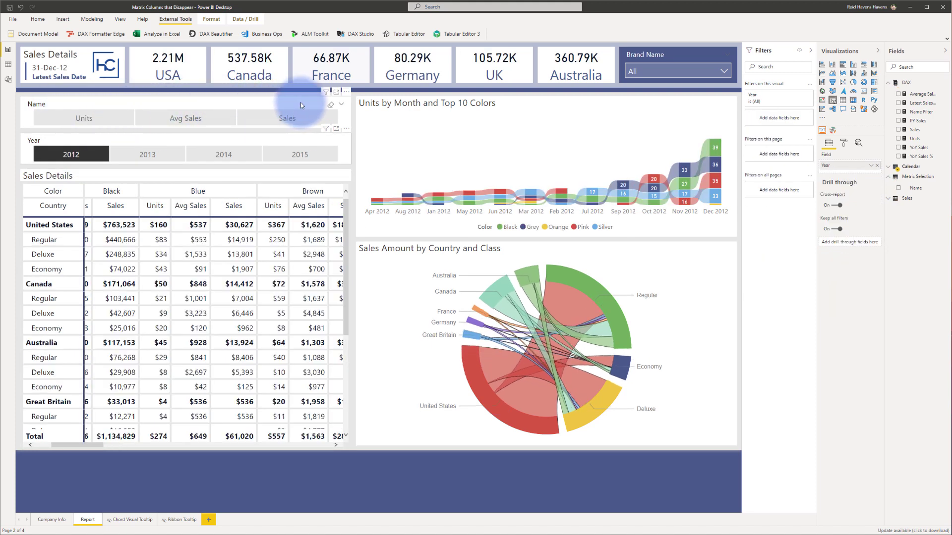
mouse_move(118, 108)
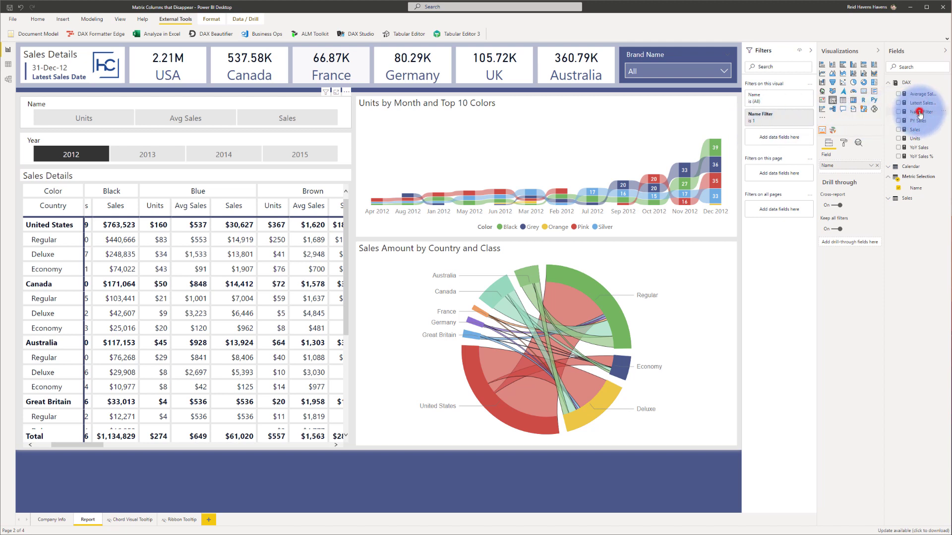
left_click(920, 112)
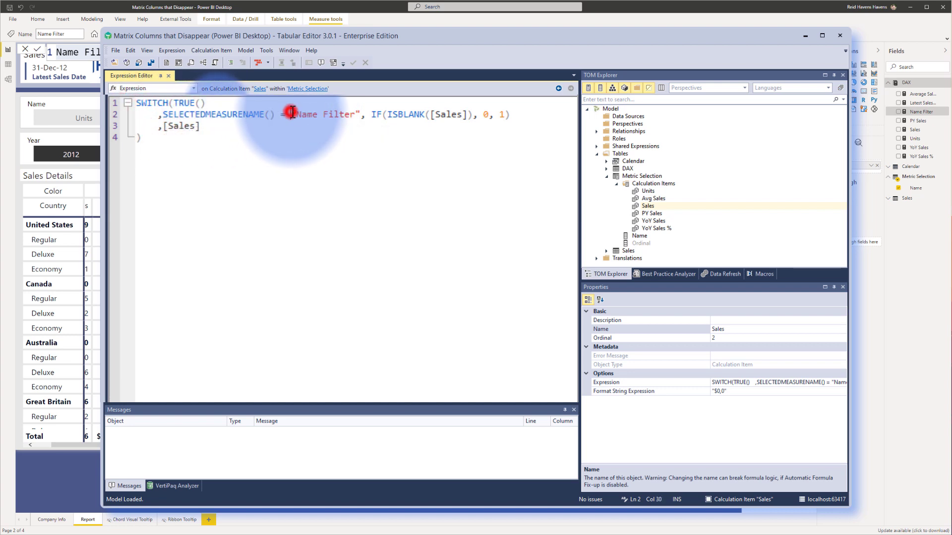
- Highlight Name Filter in the Sales condition, then show the Avg Sales item's expression
double_click(326, 115)
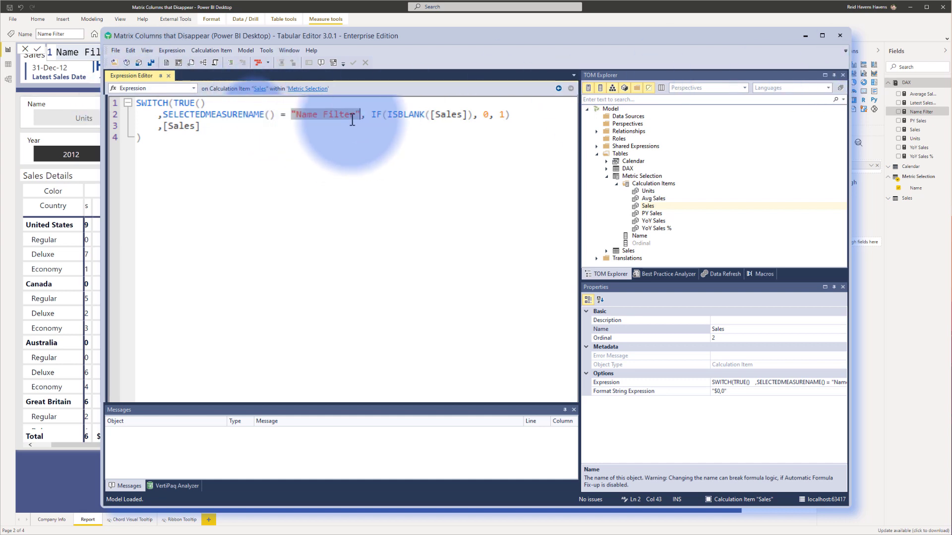
mouse_move(374, 114)
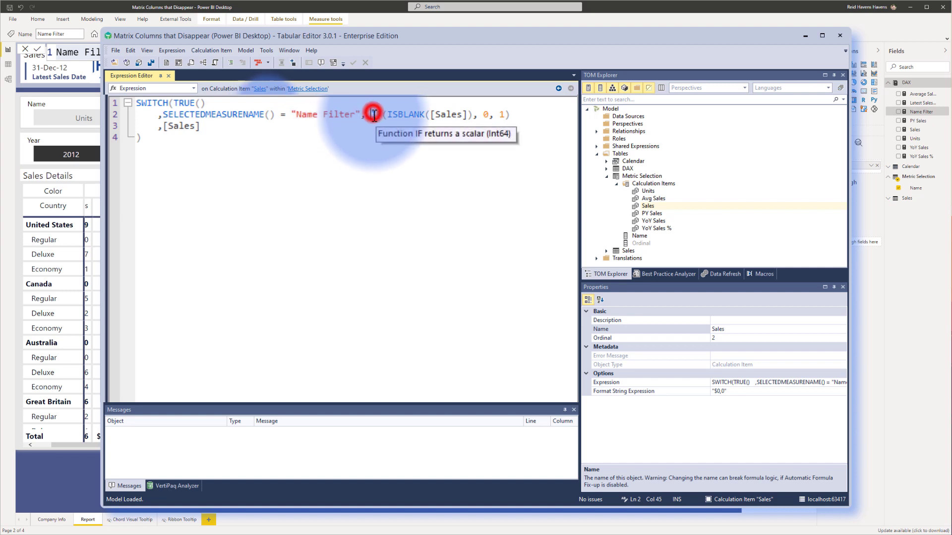
mouse_move(661, 201)
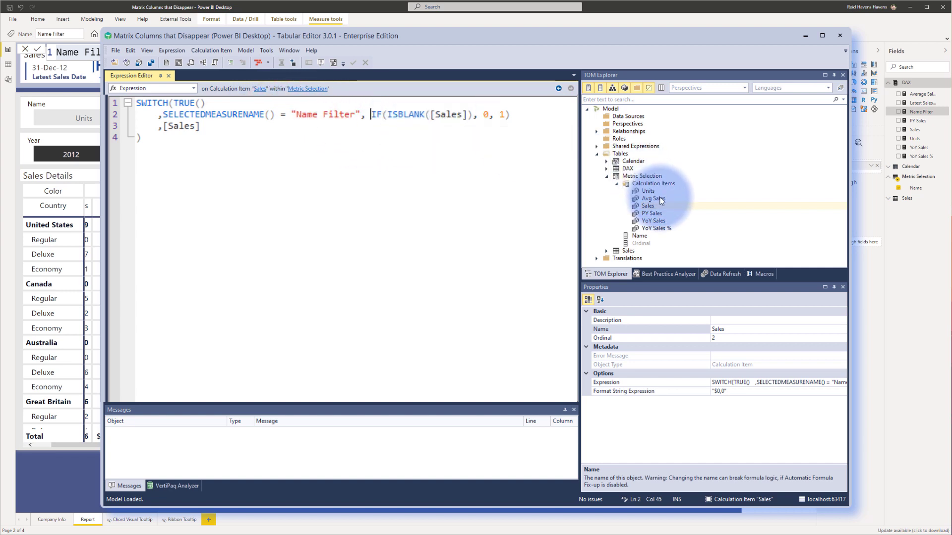
left_click(653, 198)
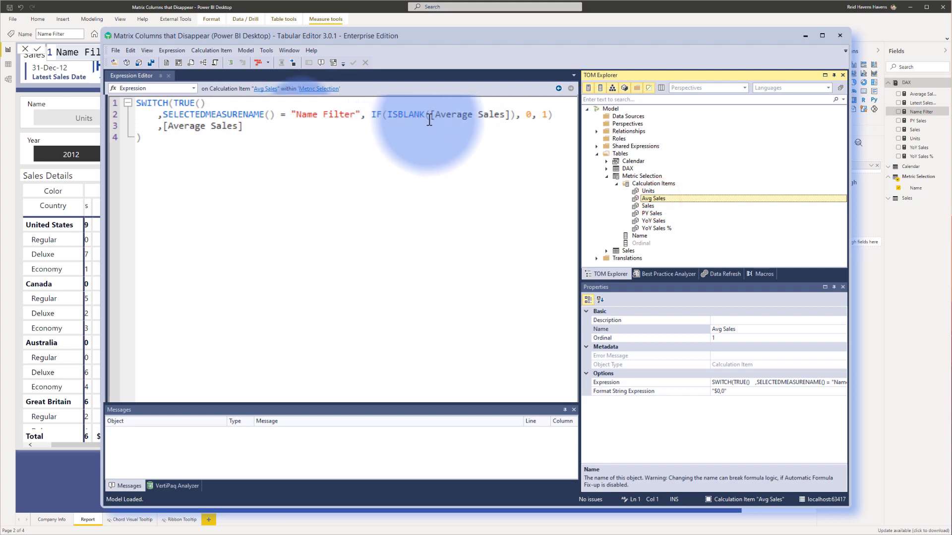
- Re-enter IF(ISBLANK([Units]), 0, 1) in the Units item, then return to the 2012 report
left_click(648, 191)
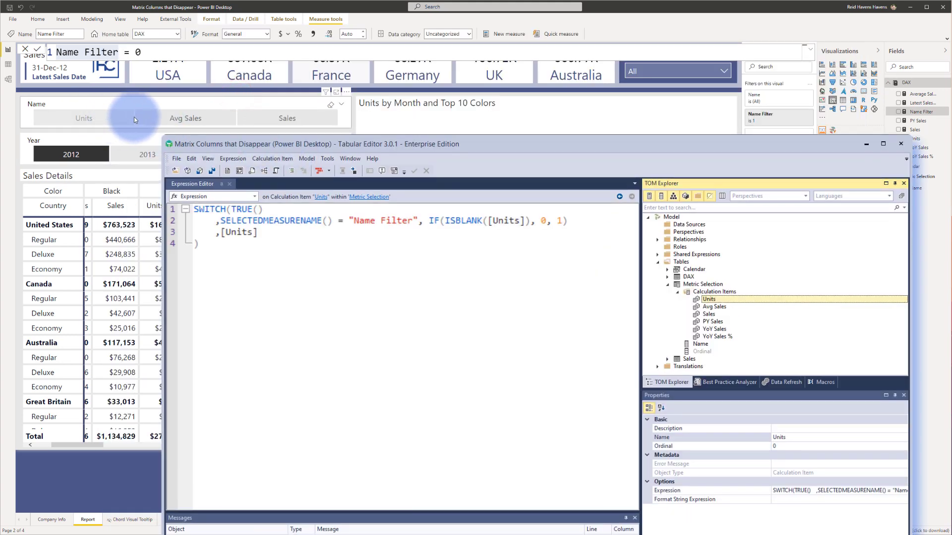
mouse_move(228, 132)
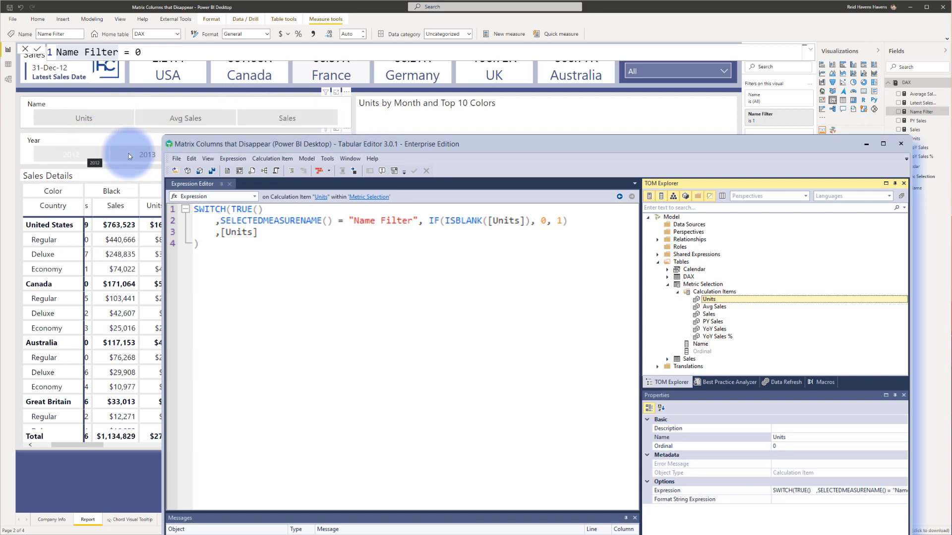
mouse_move(713, 330)
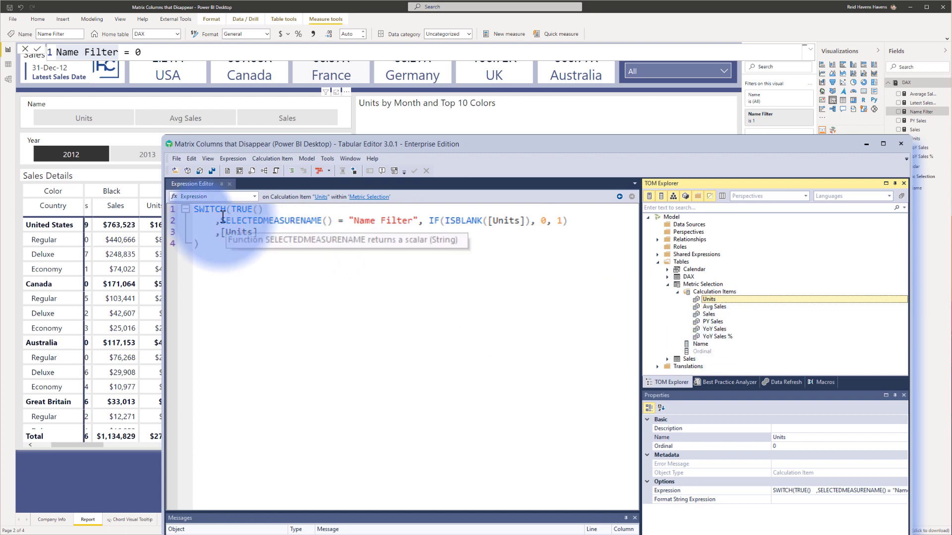
mouse_move(455, 212)
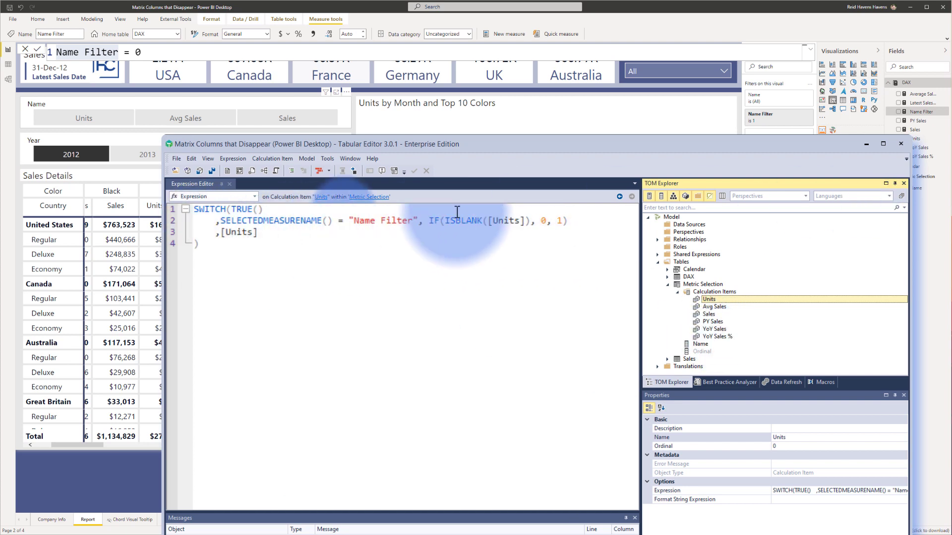
mouse_move(220, 210)
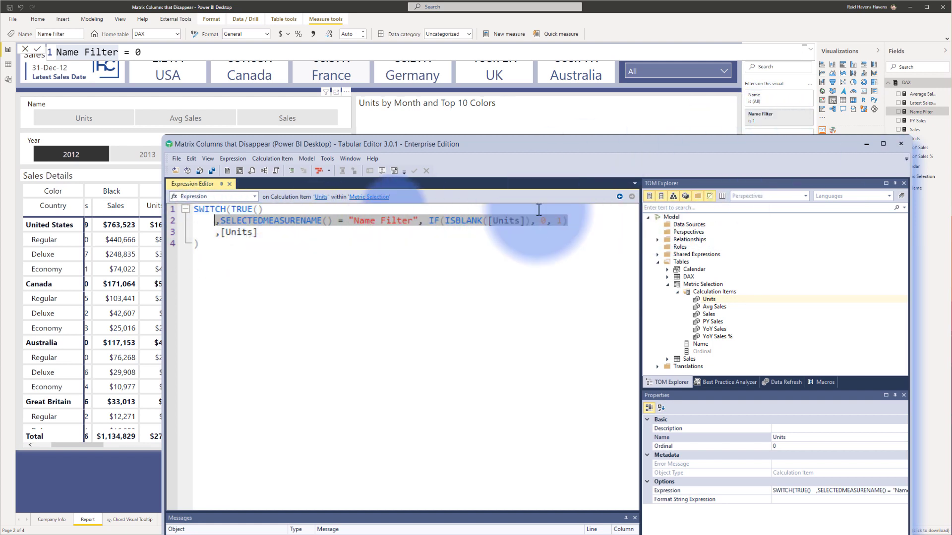
mouse_move(239, 227)
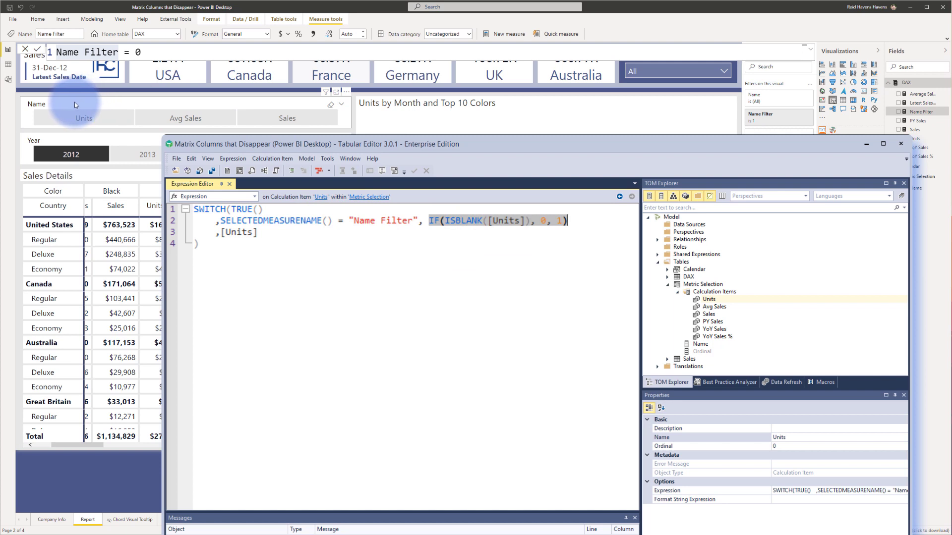
mouse_move(278, 114)
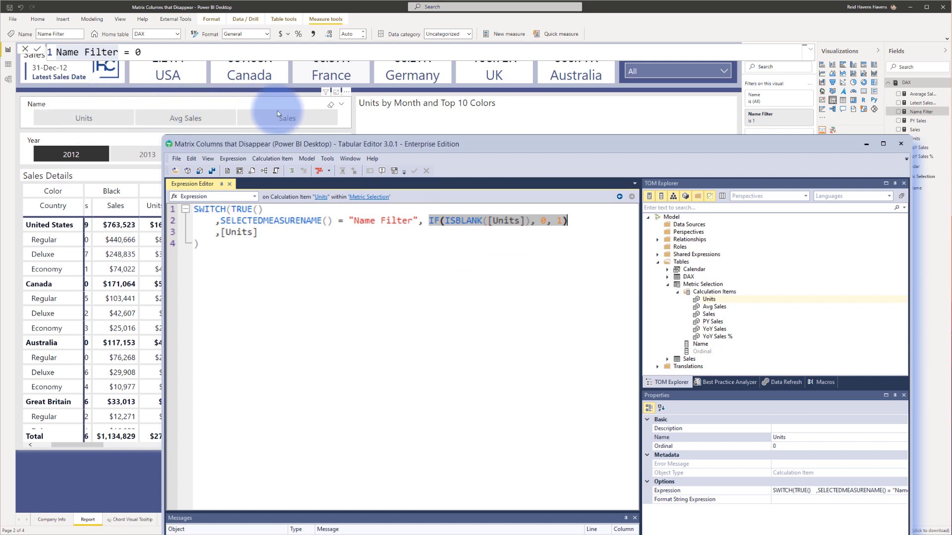
mouse_move(715, 333)
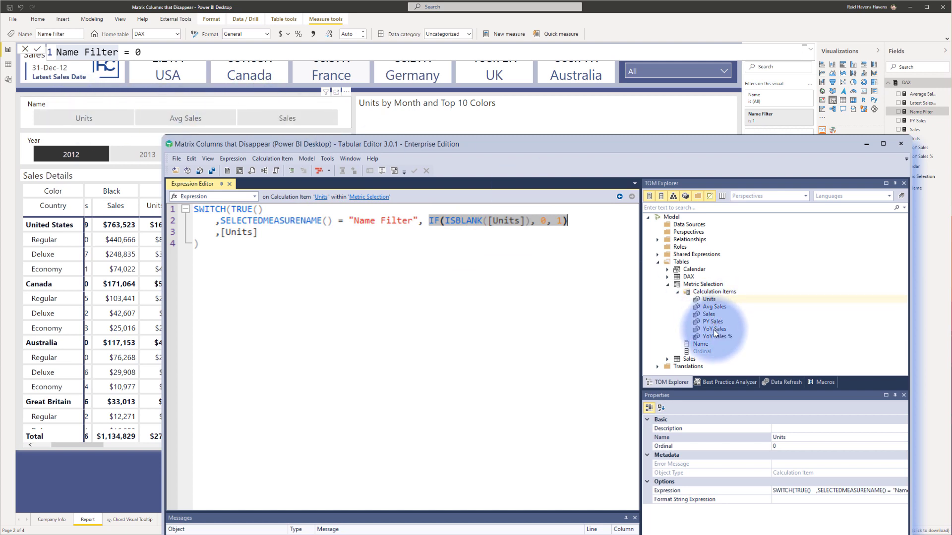
mouse_move(718, 340)
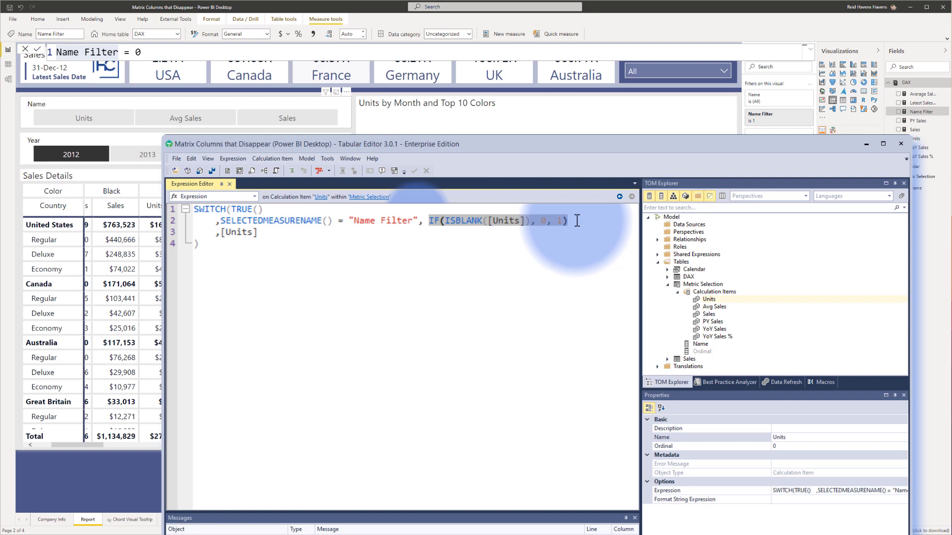
mouse_move(581, 223)
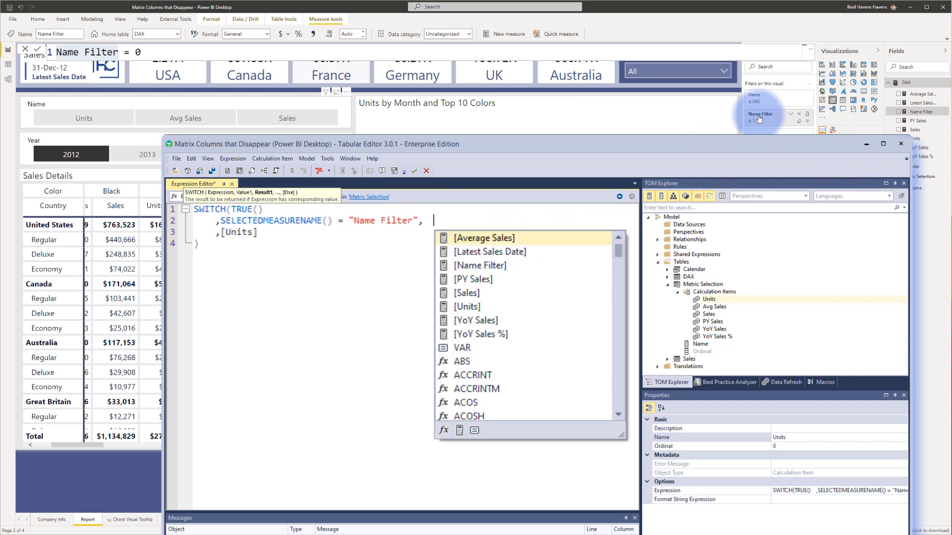
type("IF(ISBLANK([Units]), 0, 1")
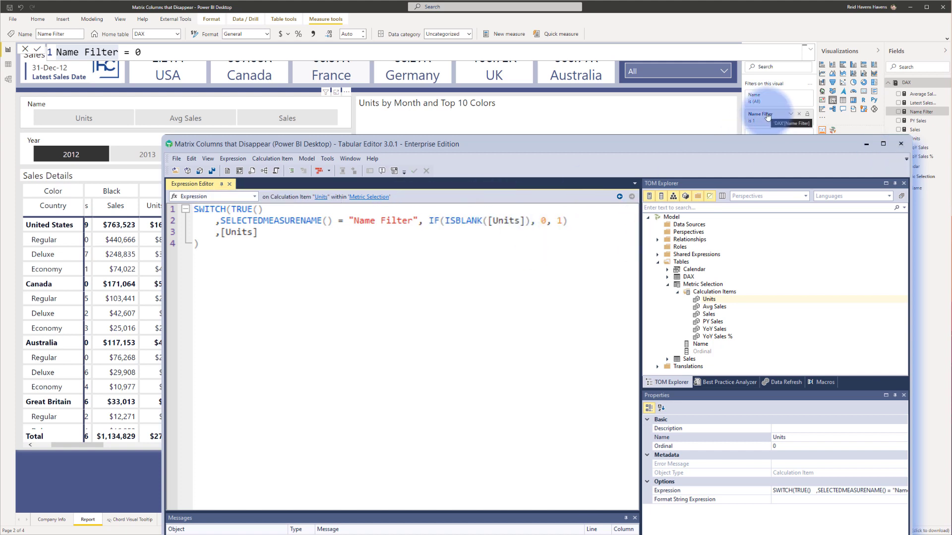
left_click(278, 232)
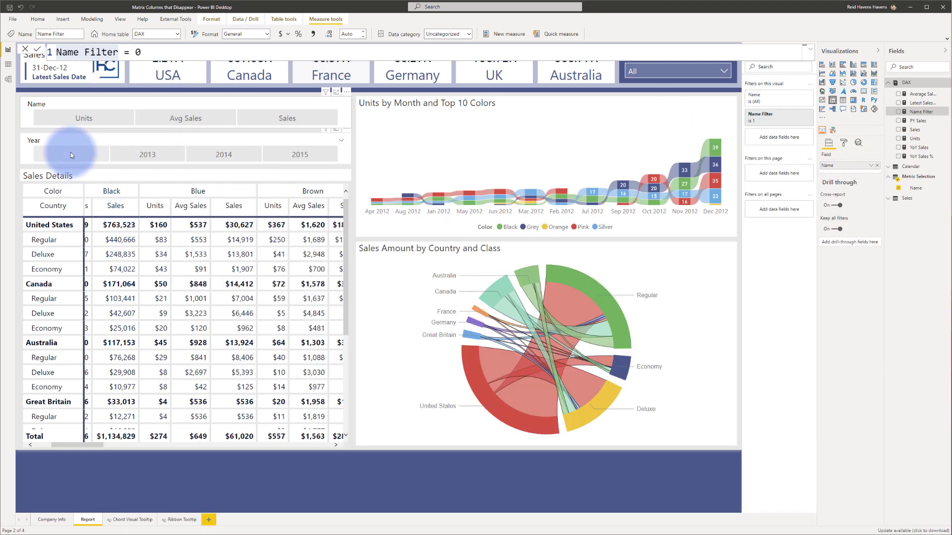
left_click(70, 153)
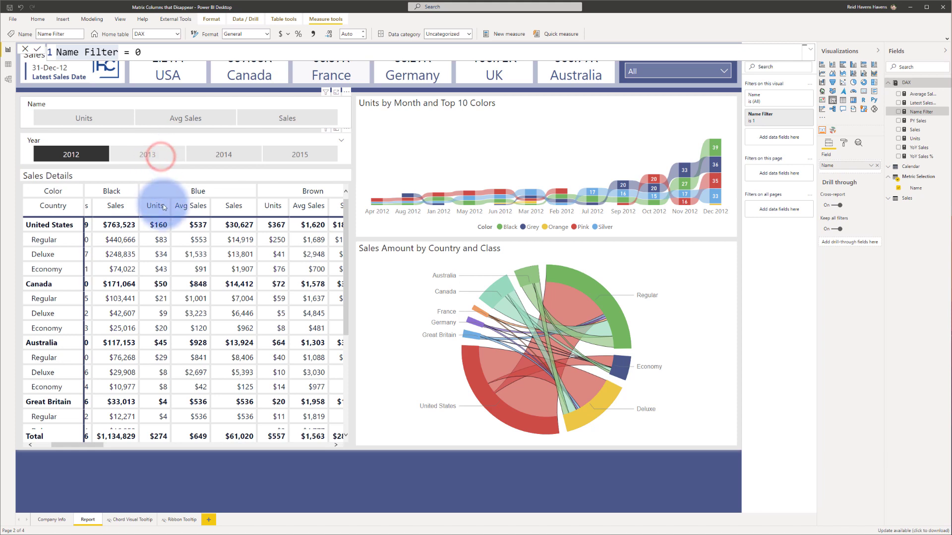
left_click(147, 155)
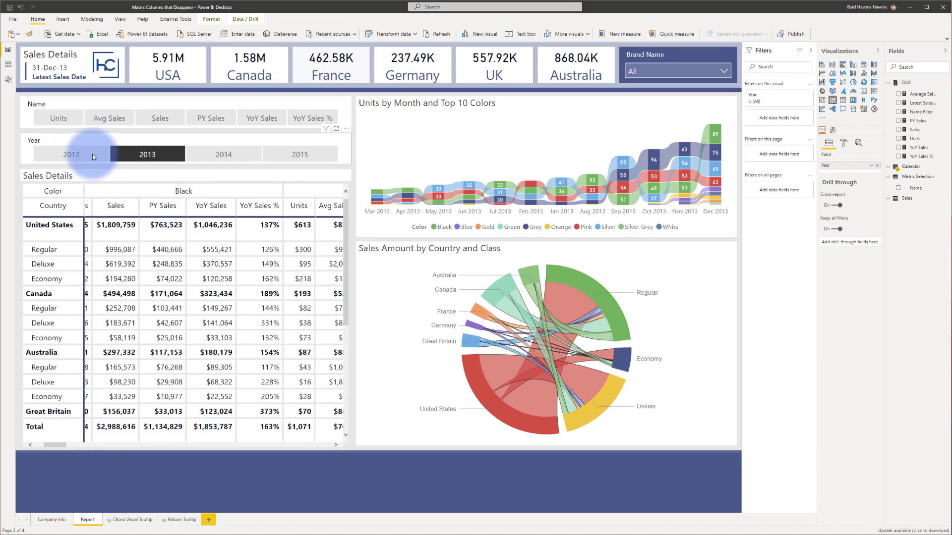
left_click(70, 155)
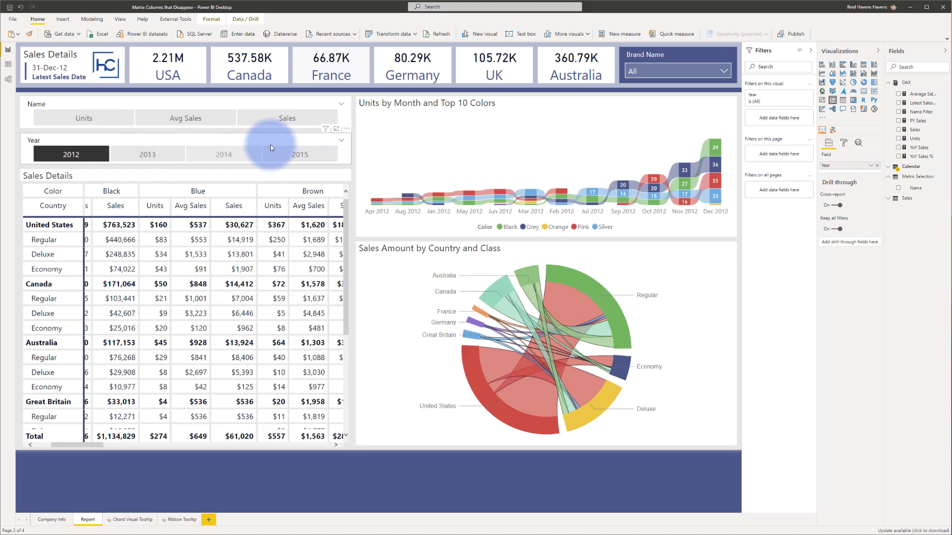